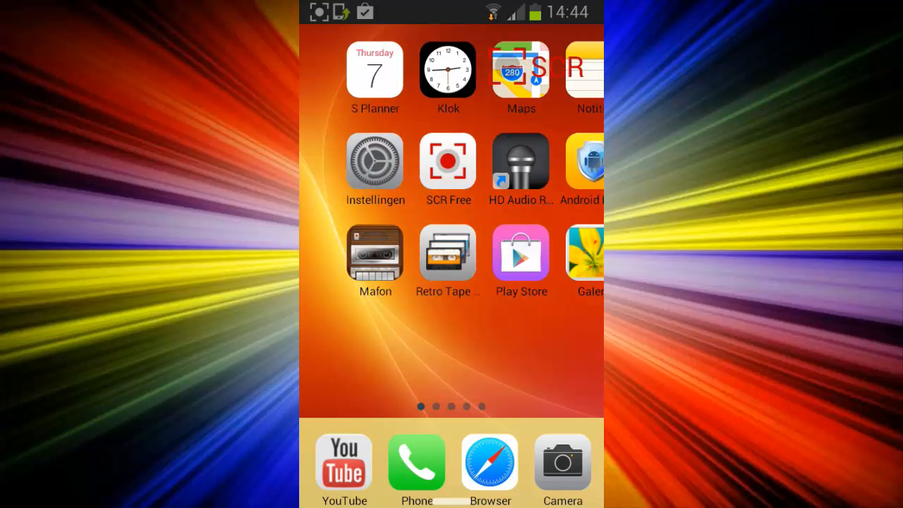
- Swipe through the home screen pages and open the device Settings
{"action": "scroll", "scroll_direction": "left", "scroll_amount": 3}
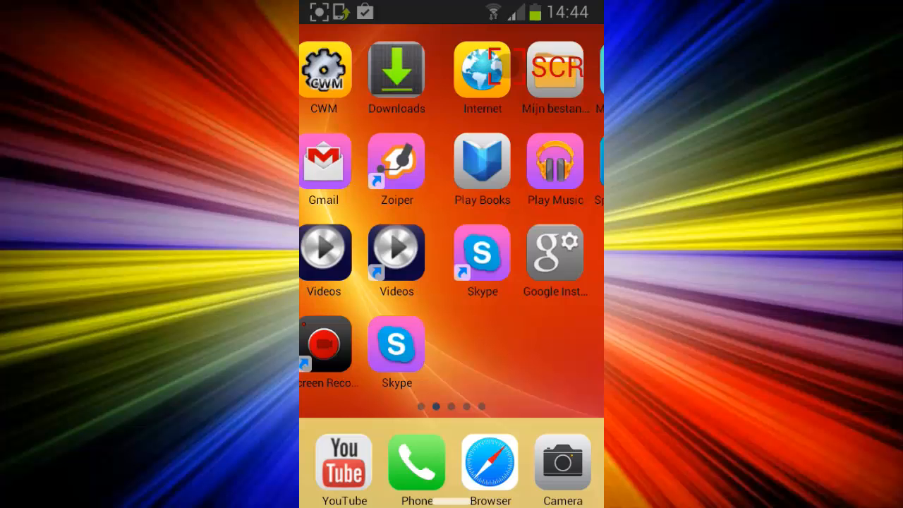
{"action": "scroll", "scroll_direction": "left", "scroll_amount": 3}
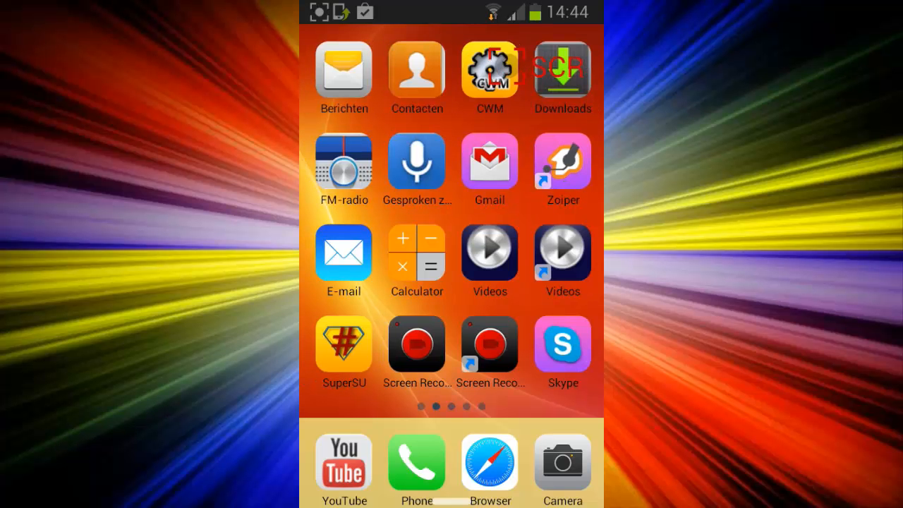
{"action": "scroll", "scroll_direction": "left", "scroll_amount": 3}
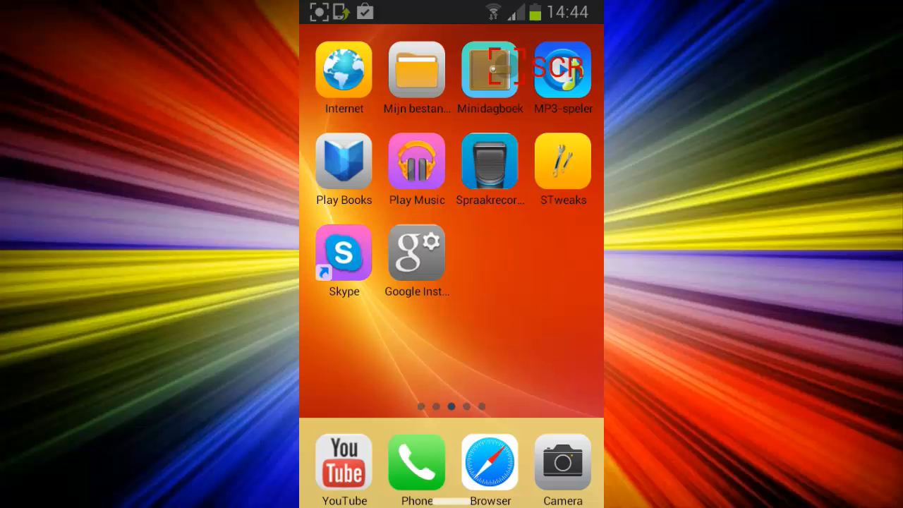
{"action": "scroll", "scroll_direction": "left", "scroll_amount": 3}
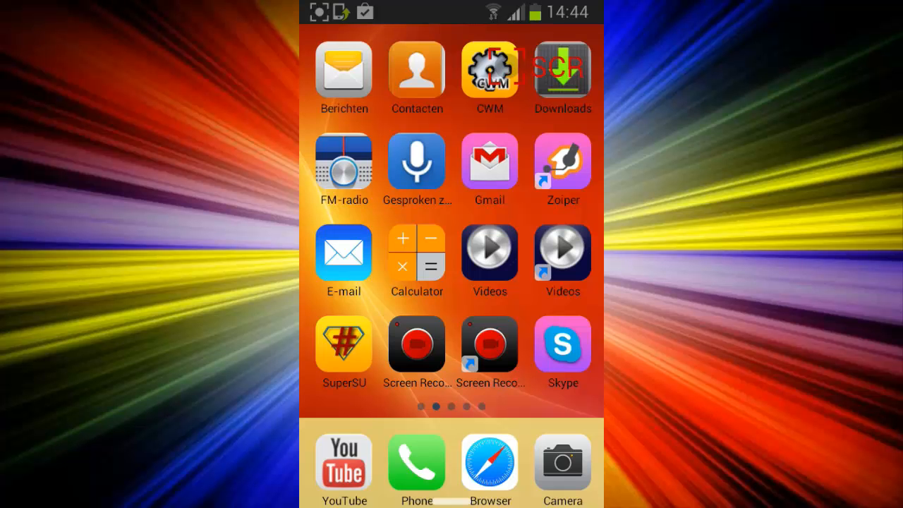
{"action": "scroll", "scroll_direction": "left", "scroll_amount": 3}
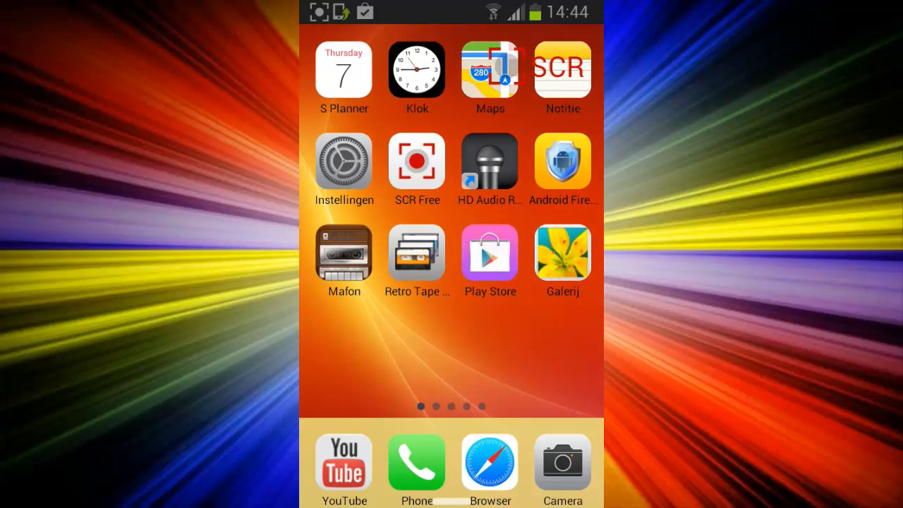
{"action": "left_click", "coordinate": [344, 160]}
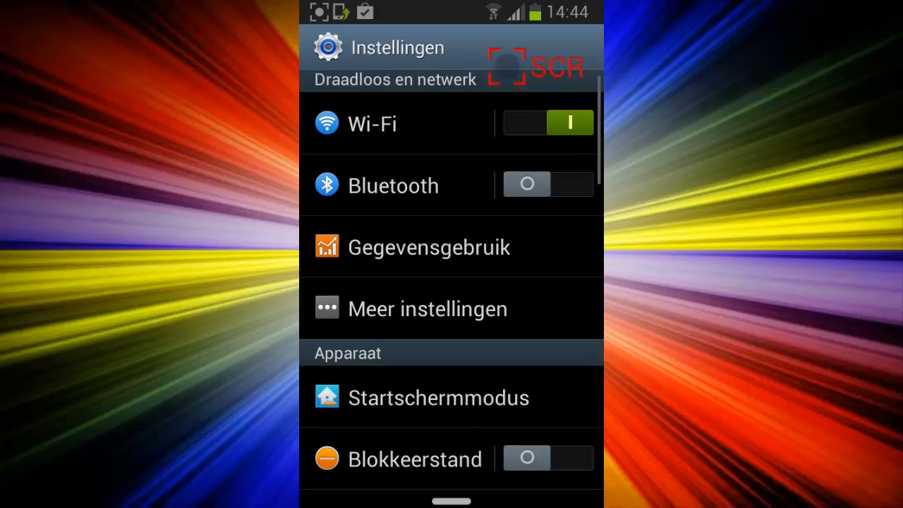
- View the device information page in Settings, then return to the home screen
{"action": "scroll", "scroll_direction": "down", "scroll_amount": 3}
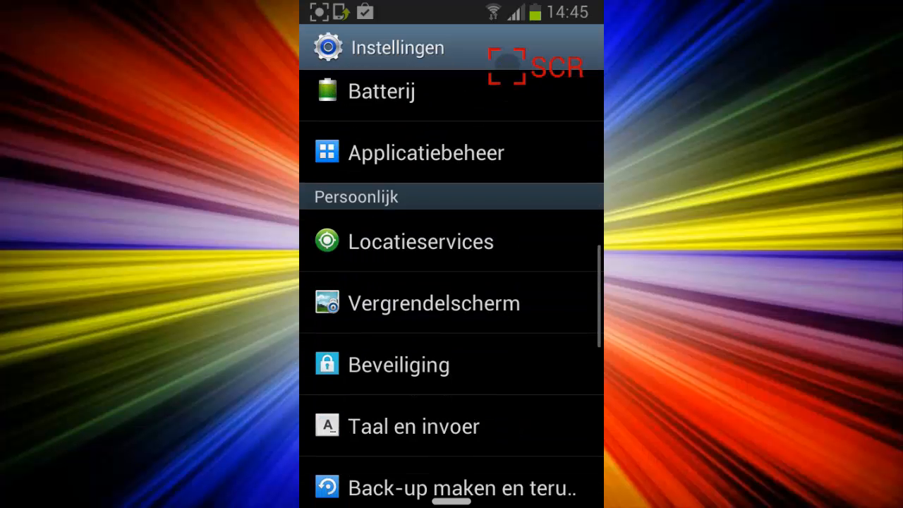
{"action": "scroll", "scroll_direction": "down", "scroll_amount": 3}
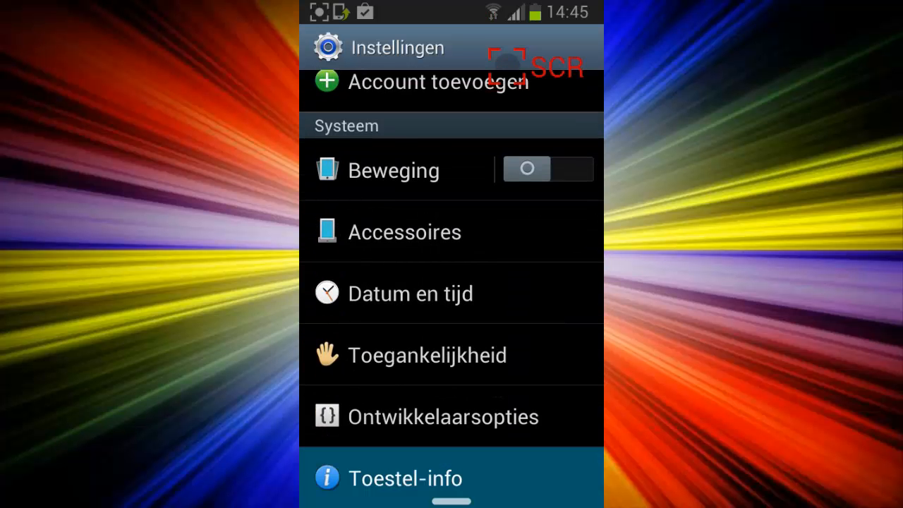
{"action": "left_click", "coordinate": [405, 478]}
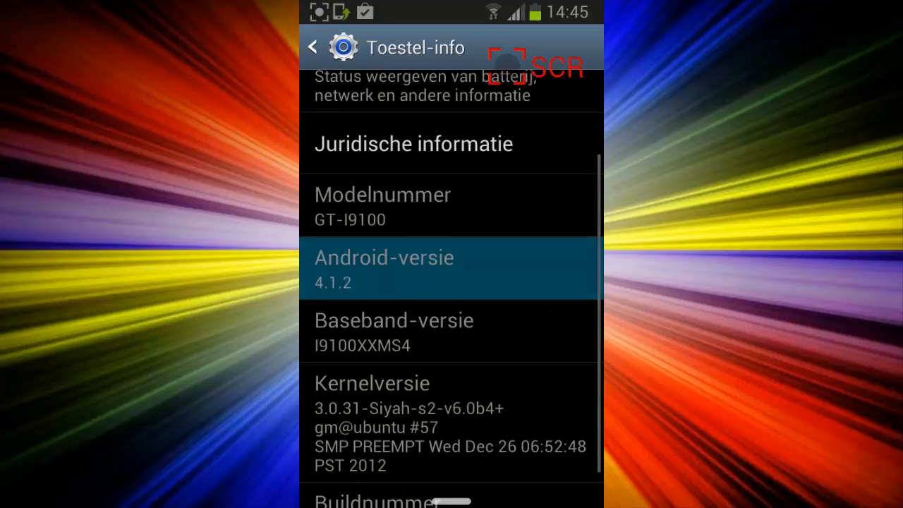
{"action": "left_click", "coordinate": [383, 268]}
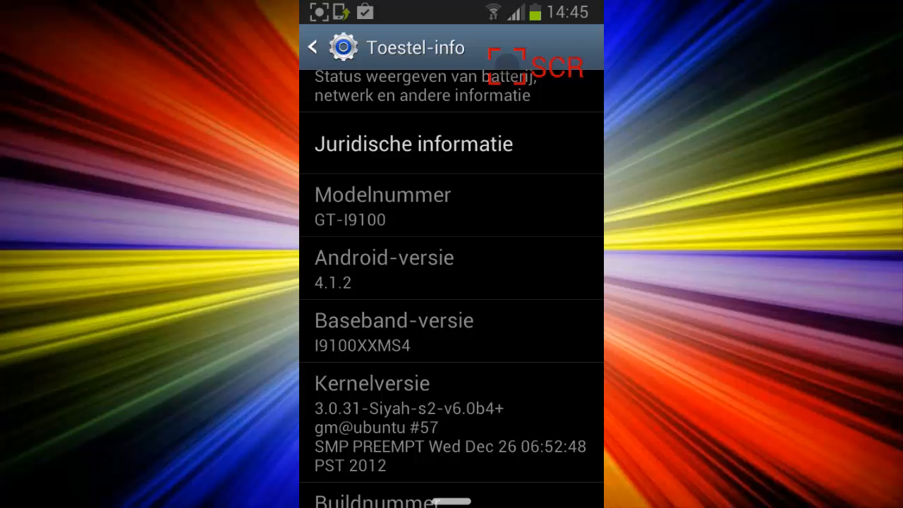
{"action": "scroll", "scroll_direction": "down", "scroll_amount": 3}
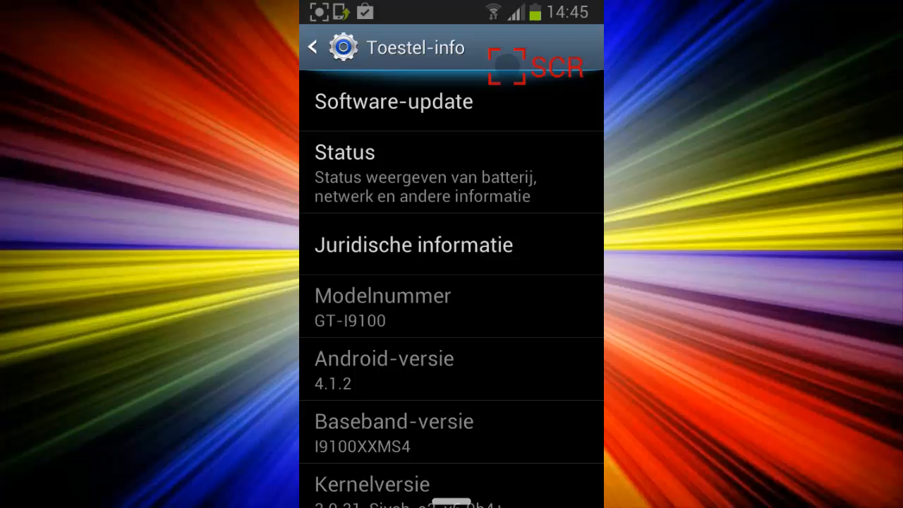
{"action": "left_click", "coordinate": [313, 48]}
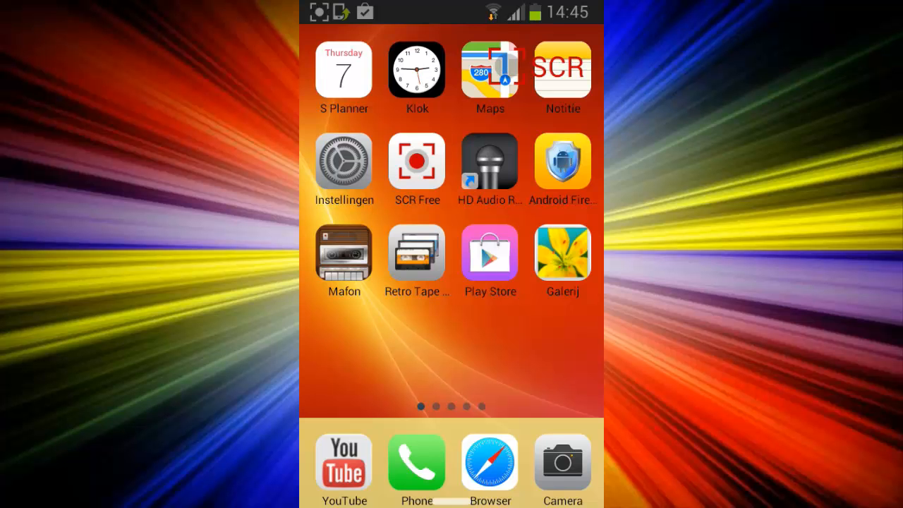
- Open Google Play Store and search for 'video screen recorder' via the suggestion
{"action": "left_click", "coordinate": [489, 254]}
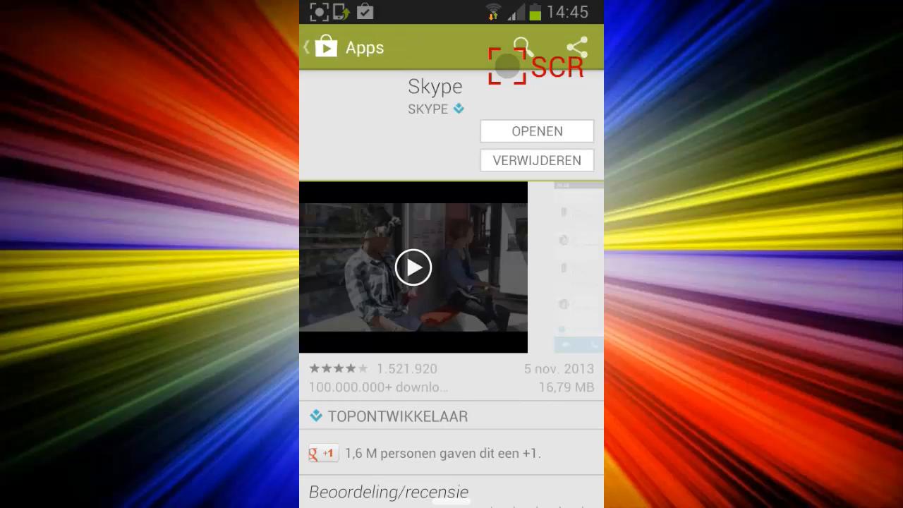
{"action": "left_click", "coordinate": [517, 47]}
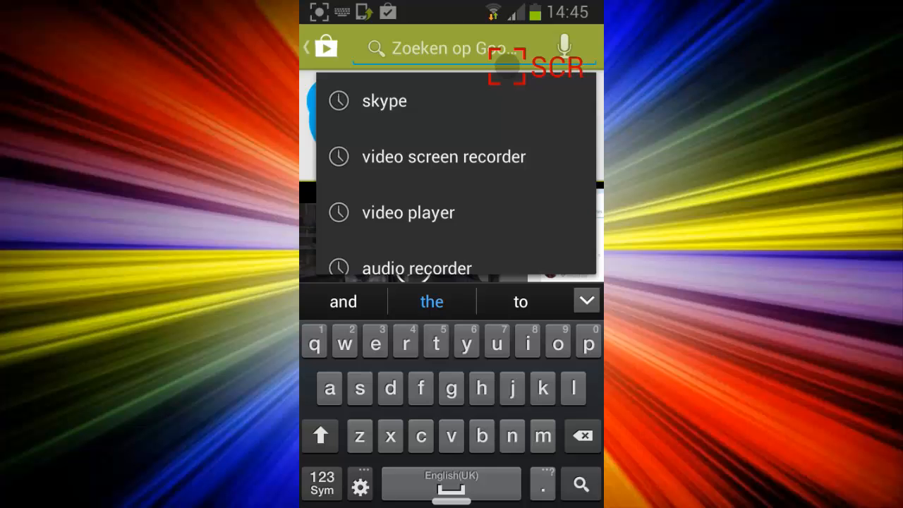
{"action": "left_click", "coordinate": [443, 156]}
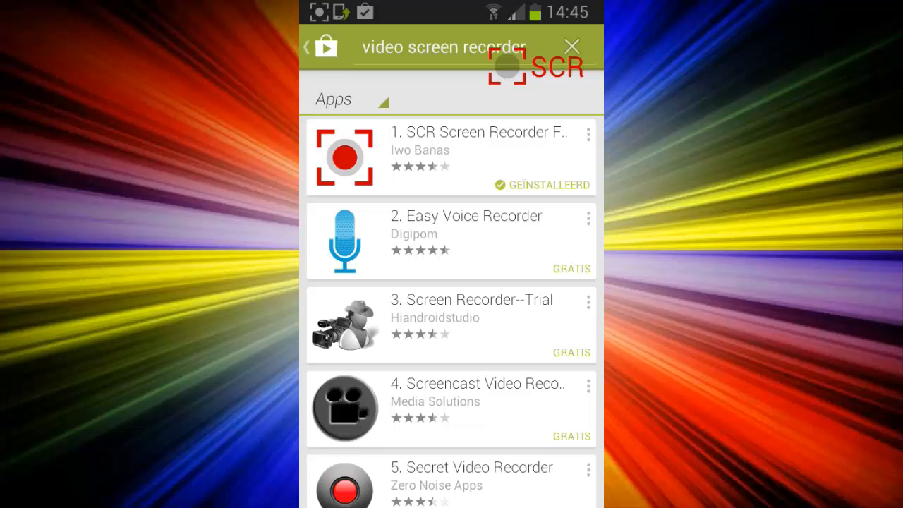
- Scroll the screen recorder results, go back to the store front page, then go Home
{"action": "scroll", "scroll_direction": "down", "scroll_amount": 3}
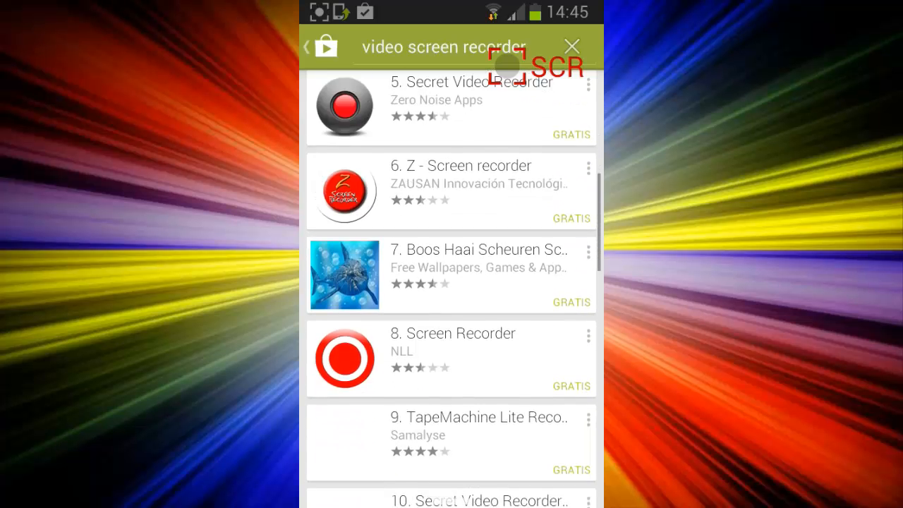
{"action": "scroll", "scroll_direction": "down", "scroll_amount": 3}
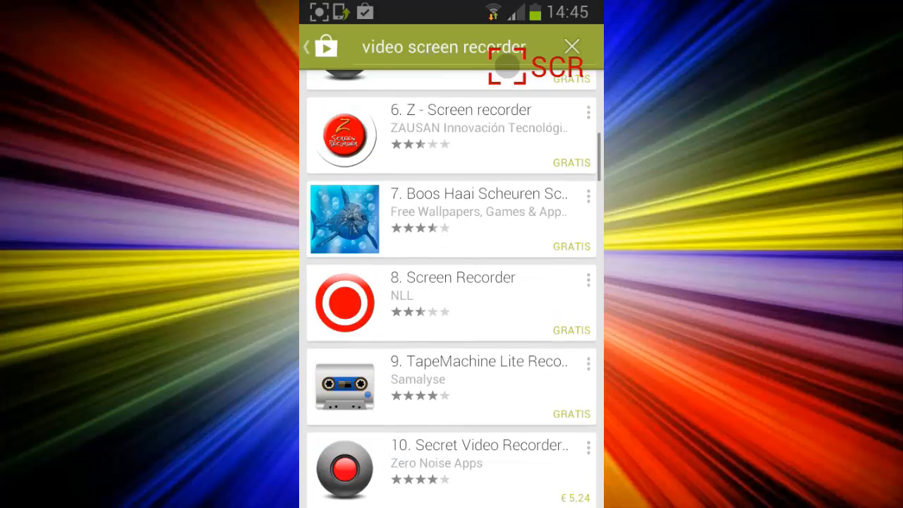
{"action": "scroll", "scroll_direction": "down", "scroll_amount": 3}
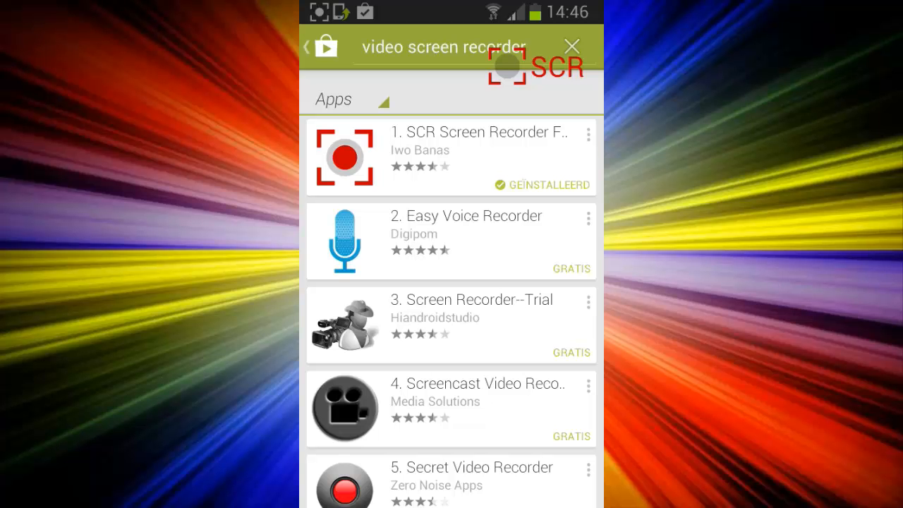
{"action": "left_click", "coordinate": [587, 217]}
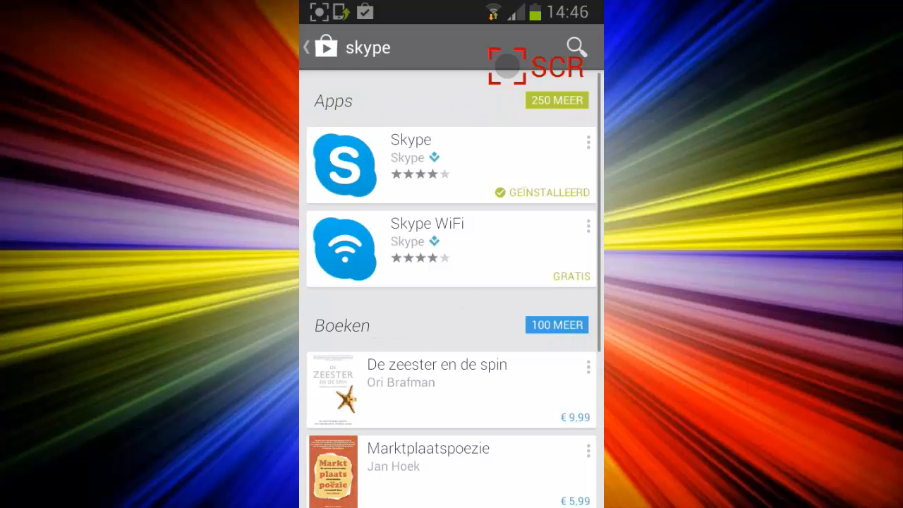
{"action": "left_click", "coordinate": [306, 48]}
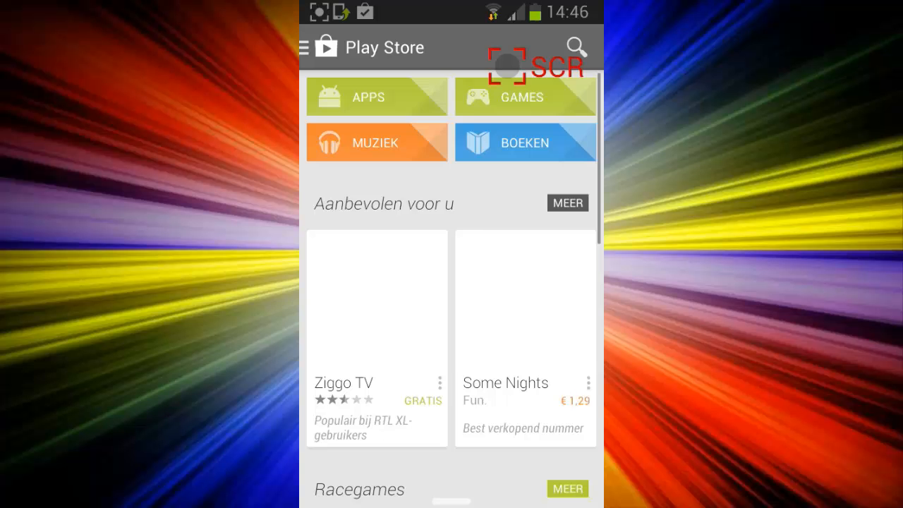
{"action": "key", "text": "home"}
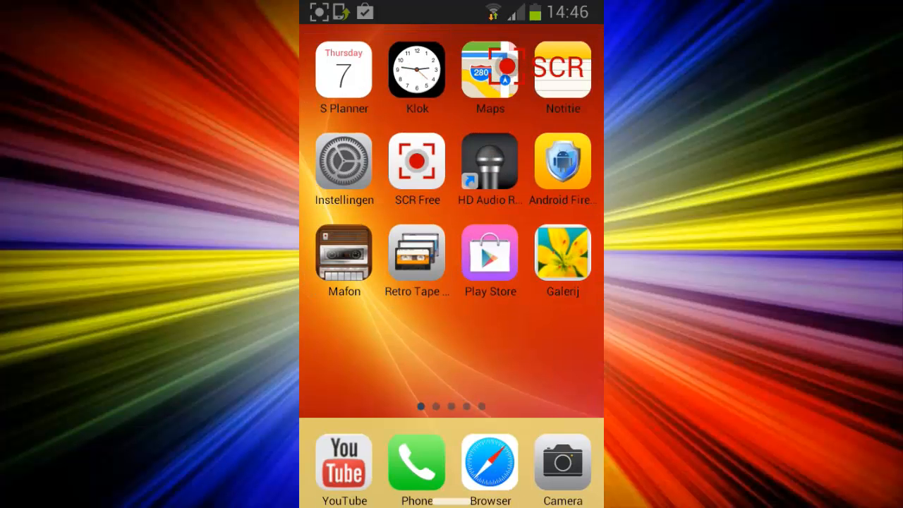
- Swipe left three times to the home page with Internet, Play Books and Skype
{"action": "scroll", "scroll_direction": "left", "scroll_amount": 3}
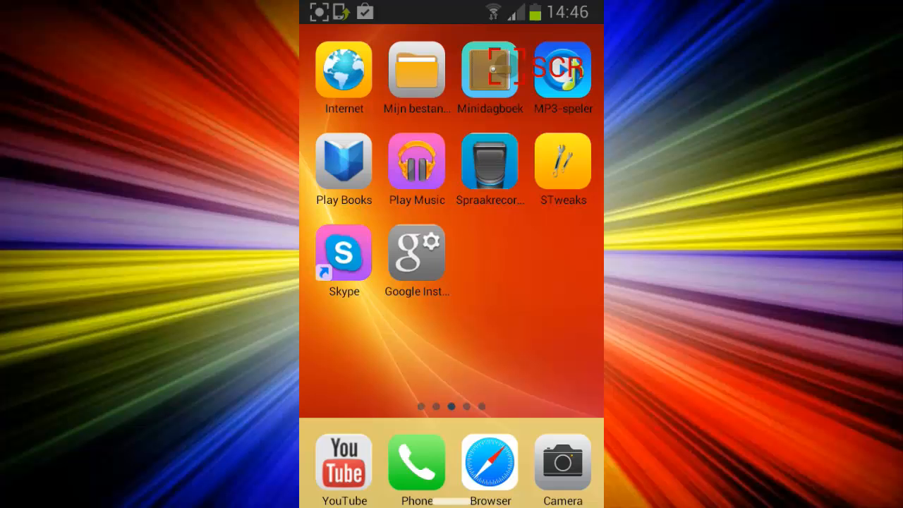
{"action": "scroll", "scroll_direction": "left", "scroll_amount": 3}
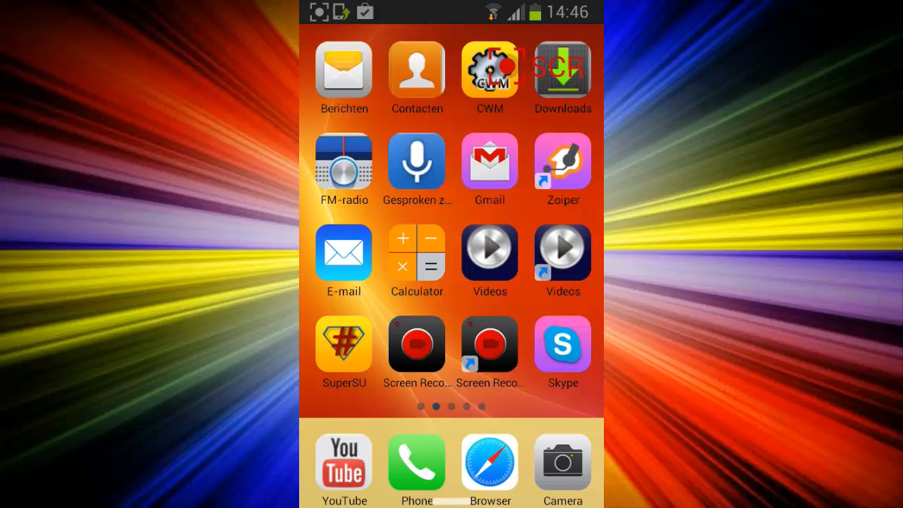
{"action": "scroll", "scroll_direction": "left", "scroll_amount": 3}
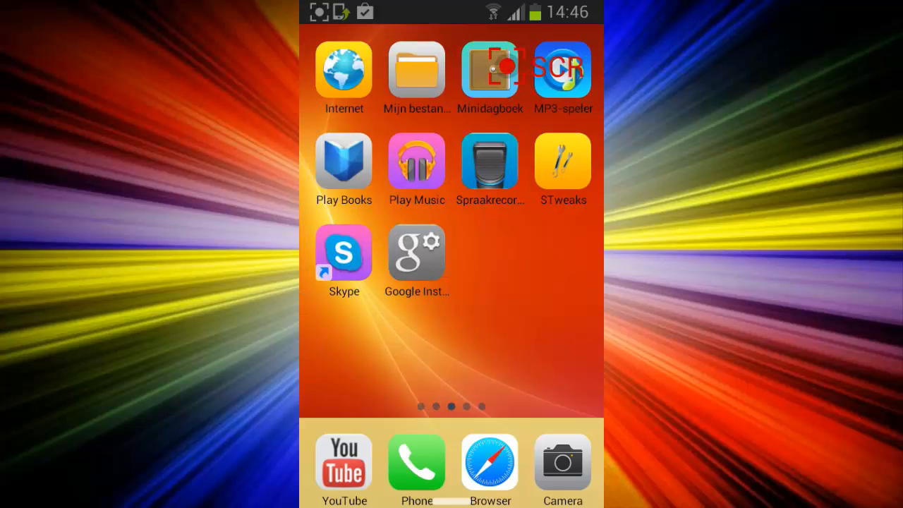